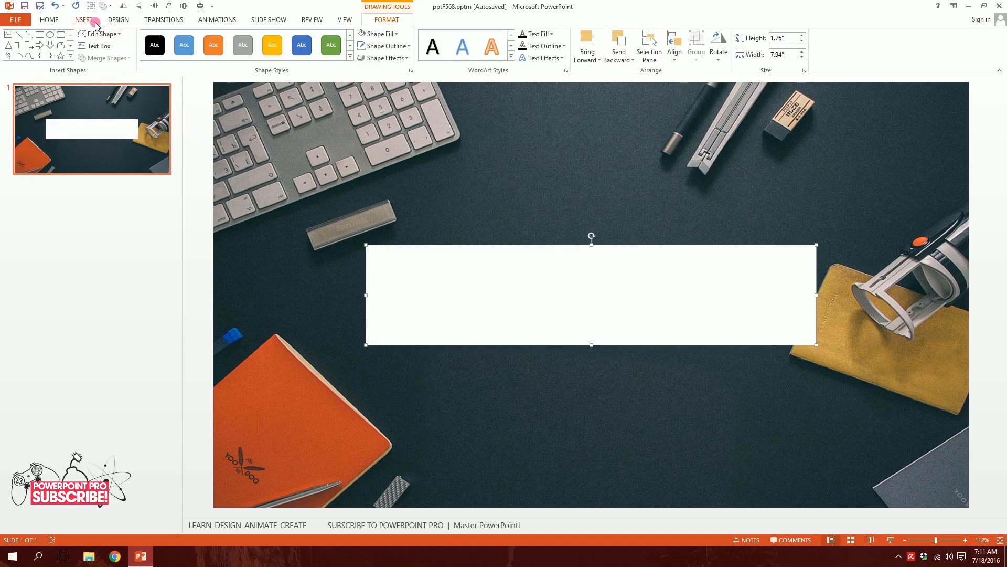
# Add the title text 'CREATE AWESOME SLIDES!' in a text box over the white banner
pyautogui.write('CREATE AWESOME SLIDES!')
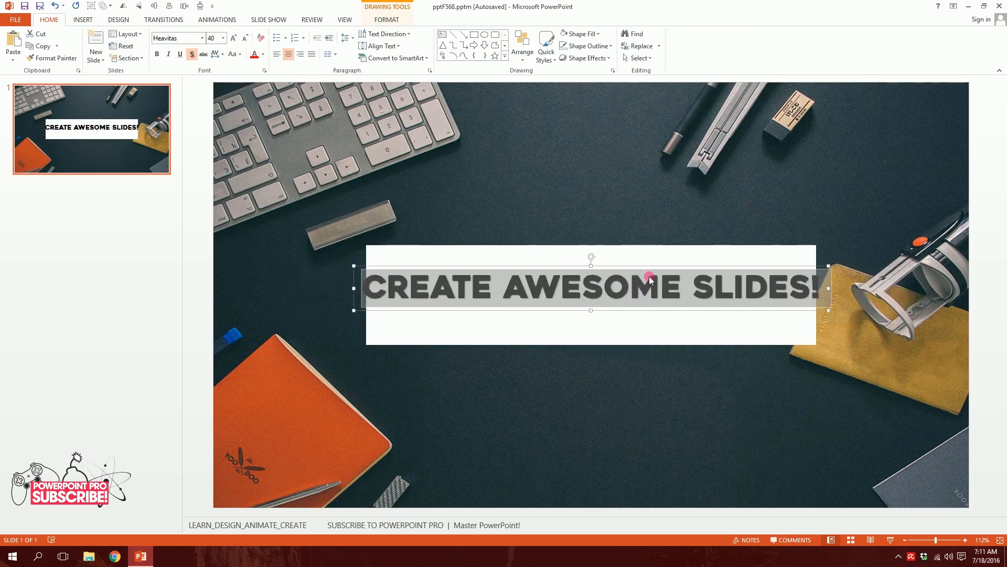
# Drag the title text box down to sit centred on the white banner
pyautogui.click(263, 53)
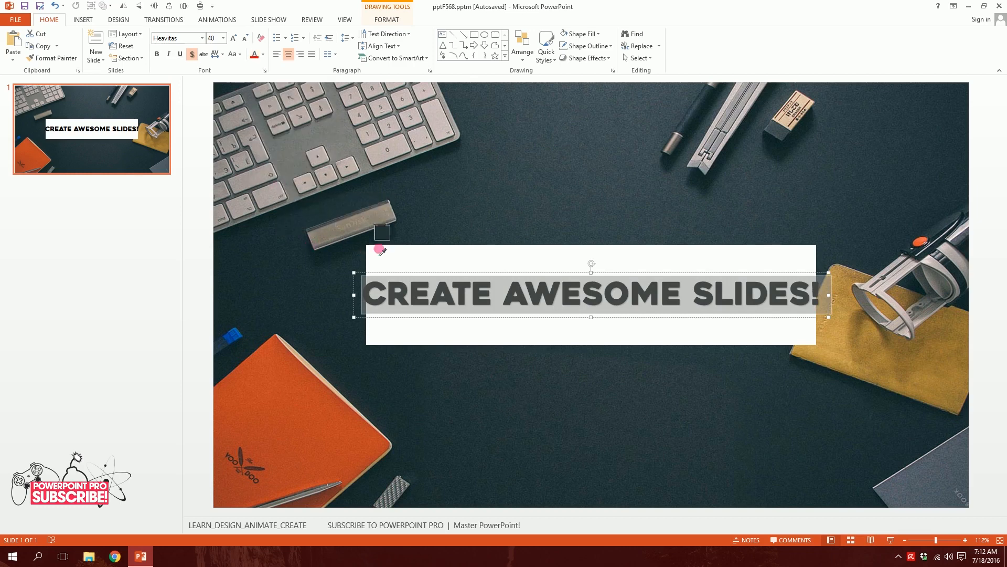
pyautogui.moveTo(536, 230)
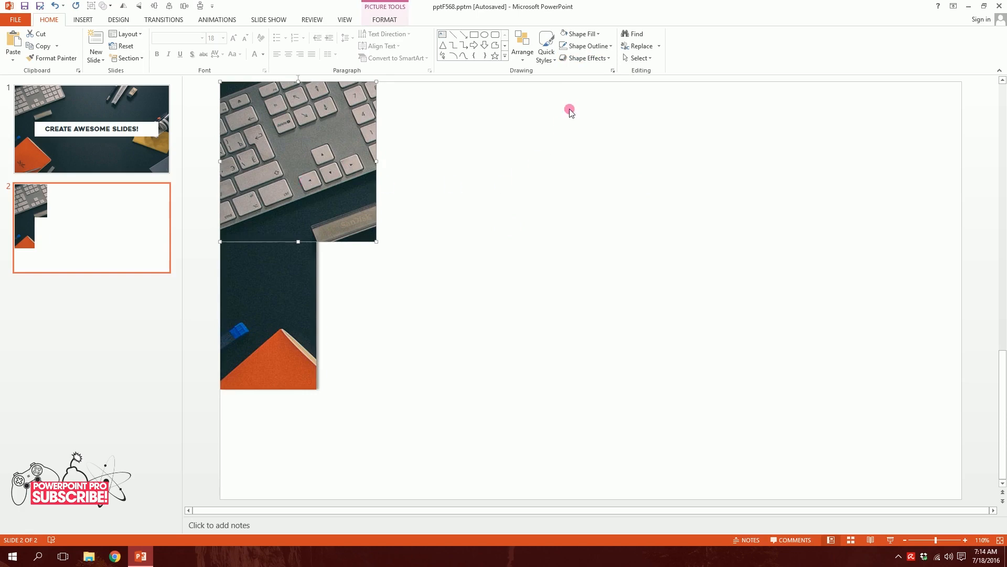
# Crop a copy of the desk photo into a corner-shaped piece on the second slide
pyautogui.click(517, 302)
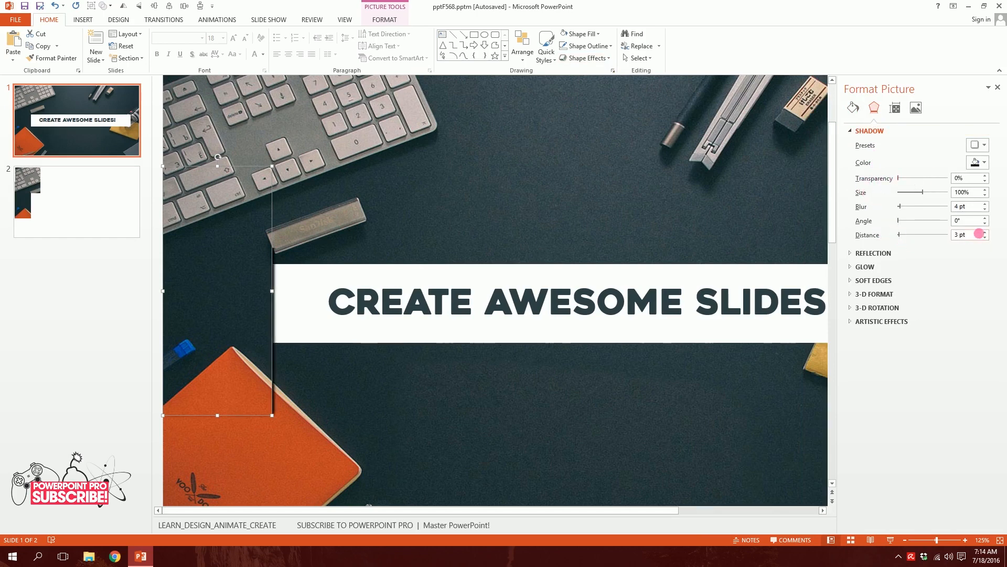
# Give the photo piece a shadow with Blur 4 pt, Angle 0° and Distance 3 pt
pyautogui.click(873, 281)
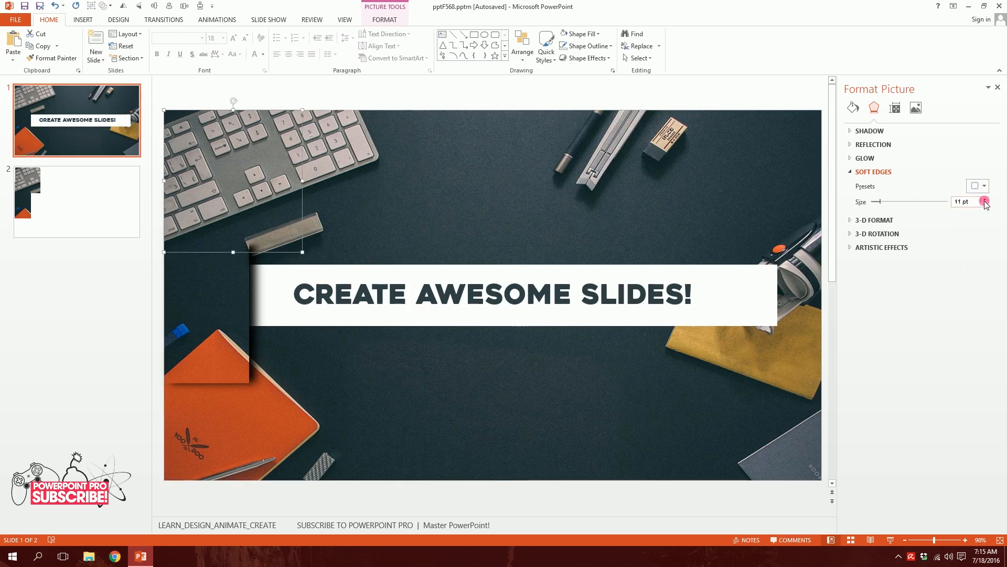
# Set the photo piece's Soft Edges size to 11 pt
pyautogui.click(982, 199)
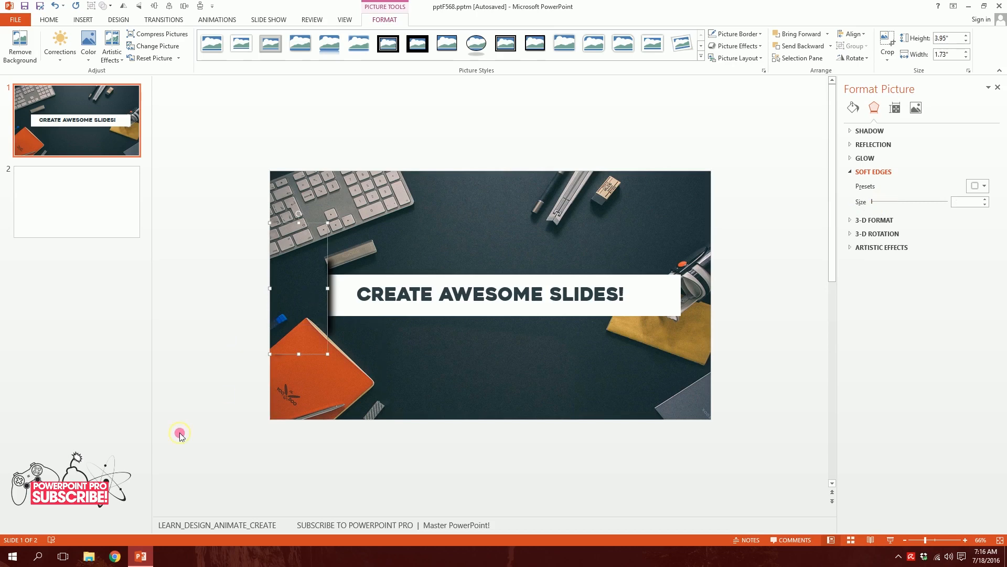
# Fine-tune the piece's soft edges and clear the leftover pieces from slide 2
pyautogui.click(217, 19)
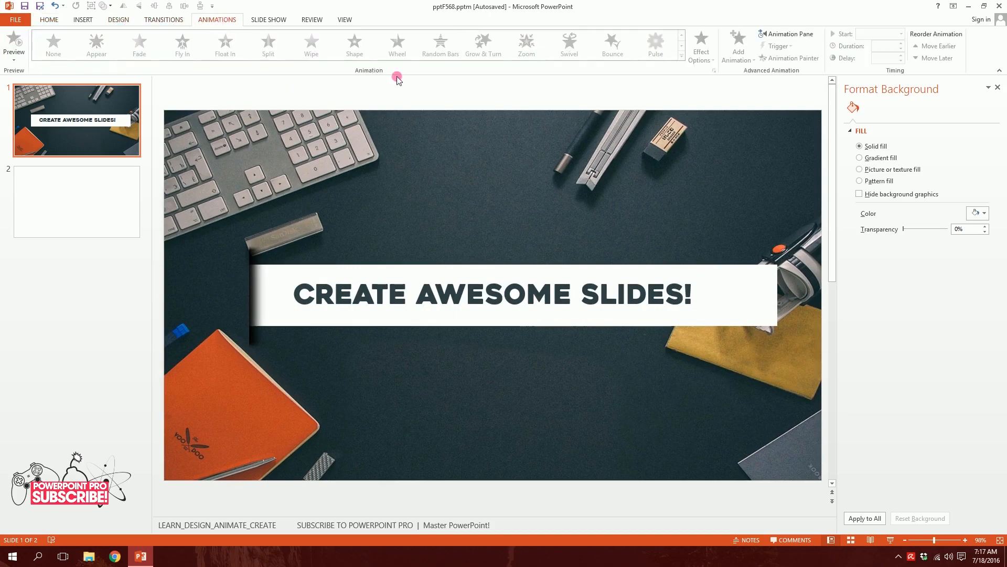